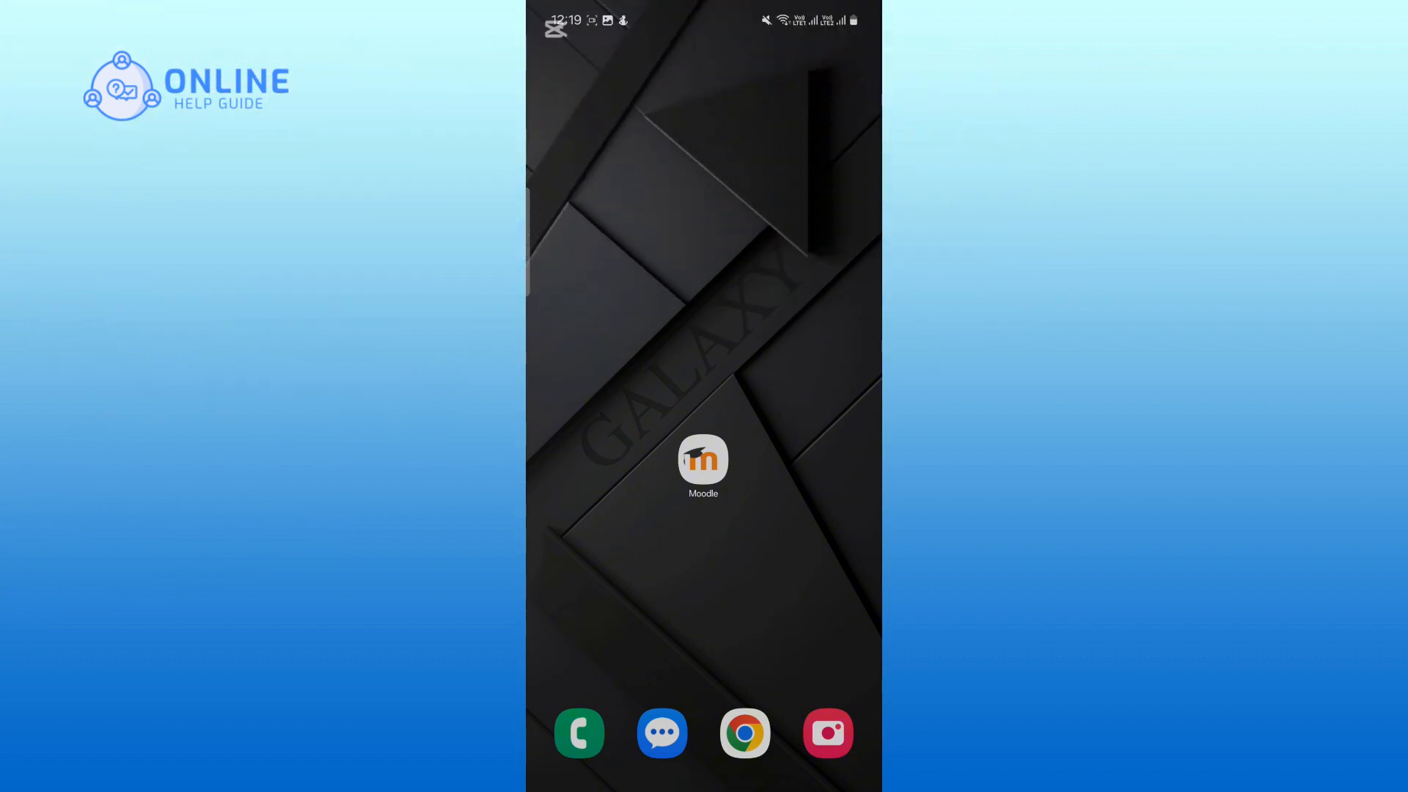
# Step: Launch the Moodle app from the home screen and choose "I'm a learner"
pyautogui.click(703, 461)
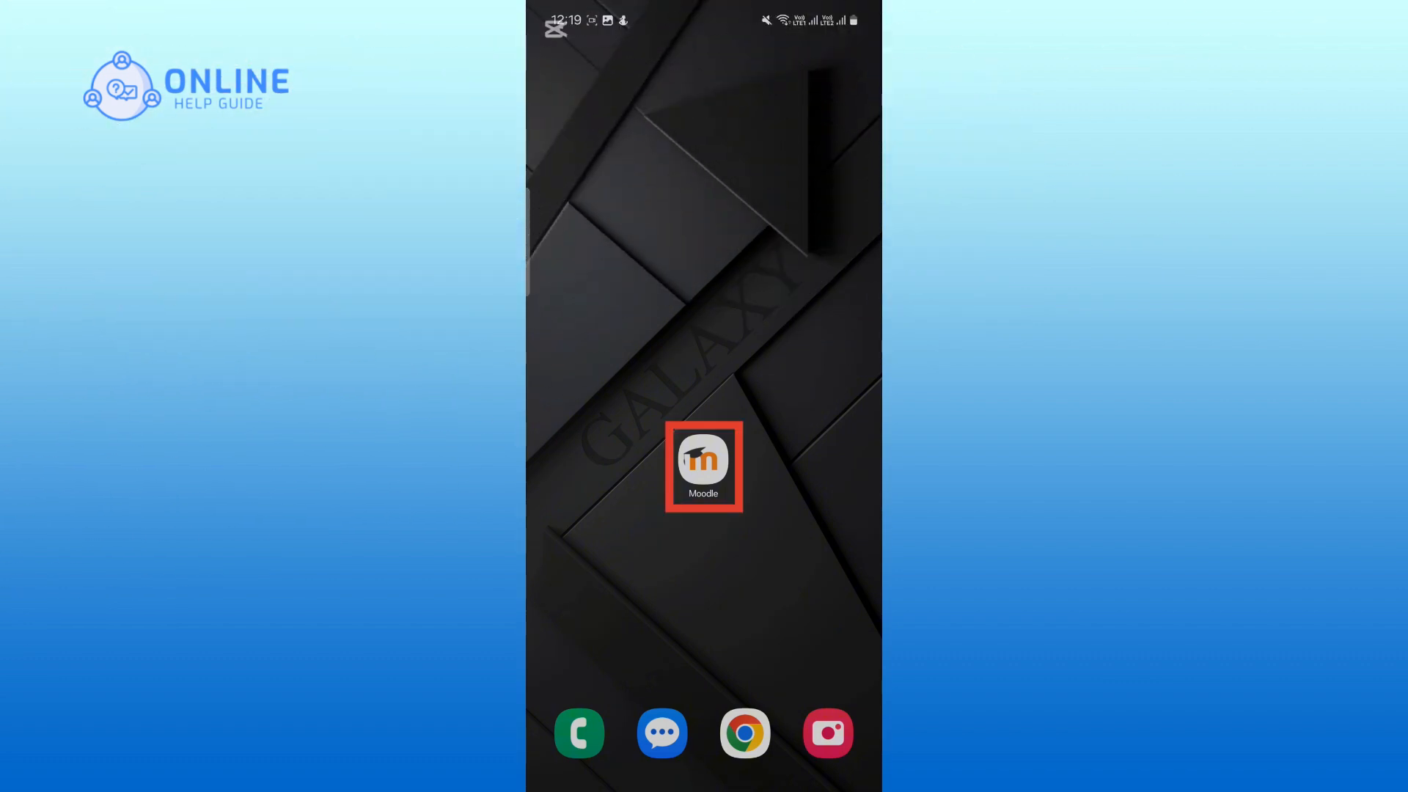
pyautogui.click(703, 467)
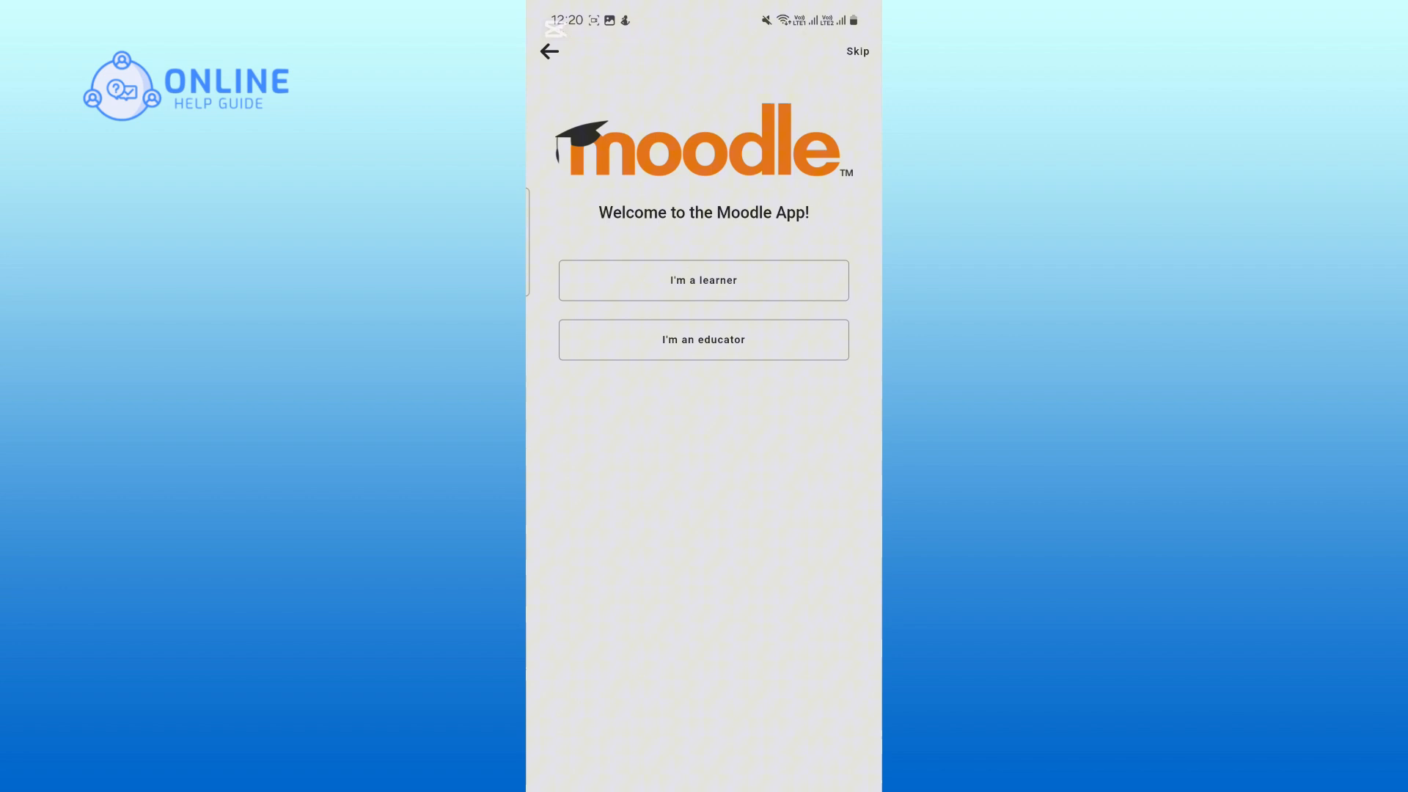
pyautogui.click(703, 280)
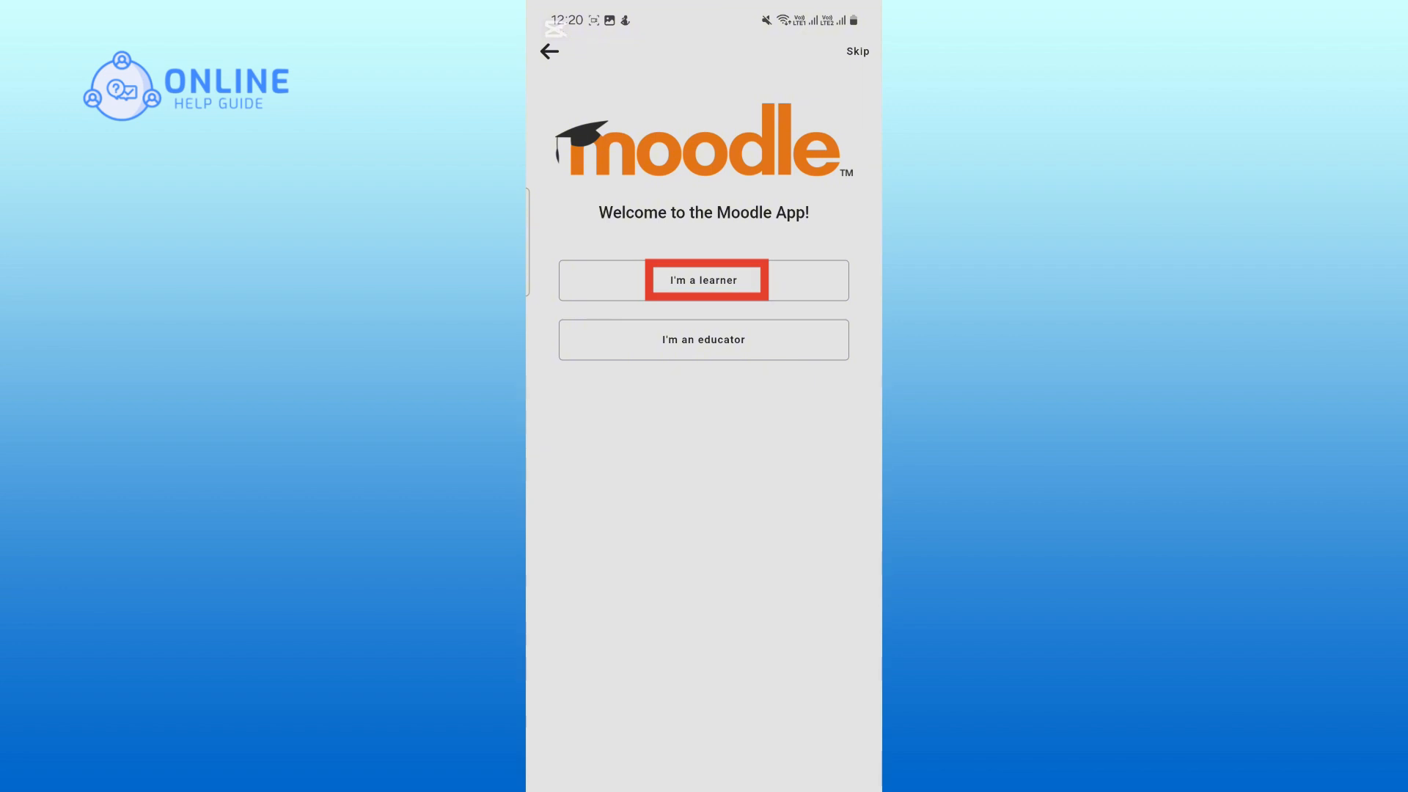
pyautogui.click(703, 279)
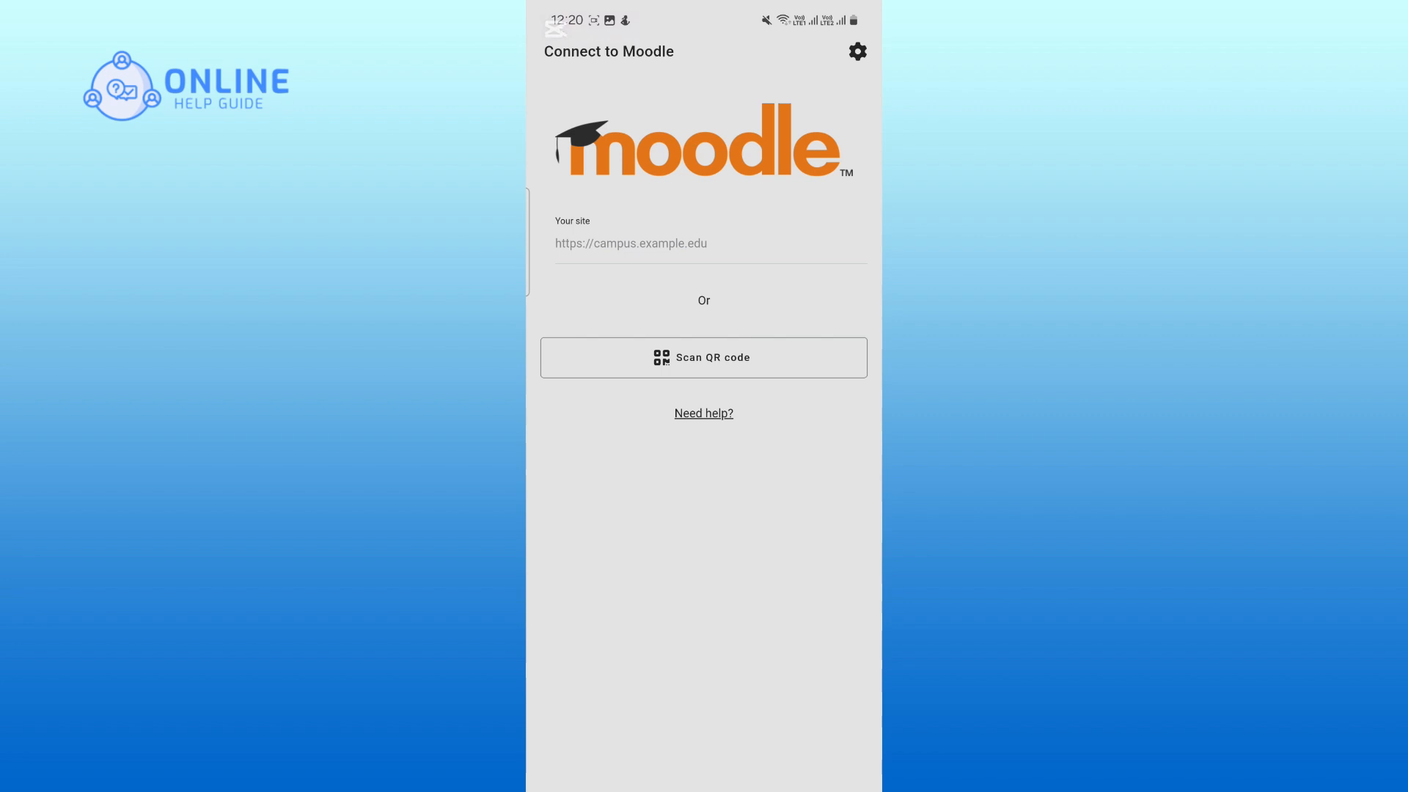
# Step: Paste the Cruz Roja site address into Your site and select the Cruz Roja SLP site
pyautogui.click(631, 243)
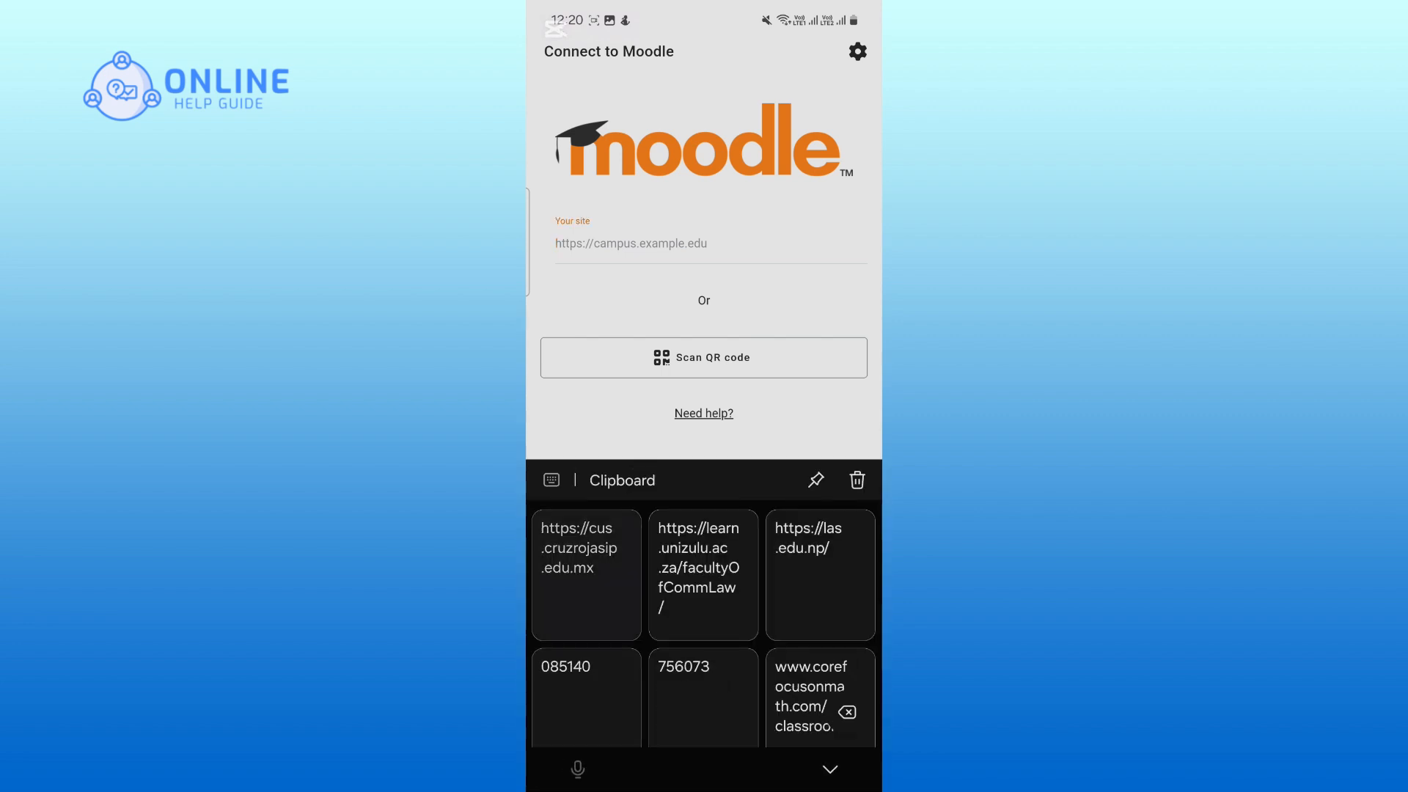
pyautogui.click(585, 573)
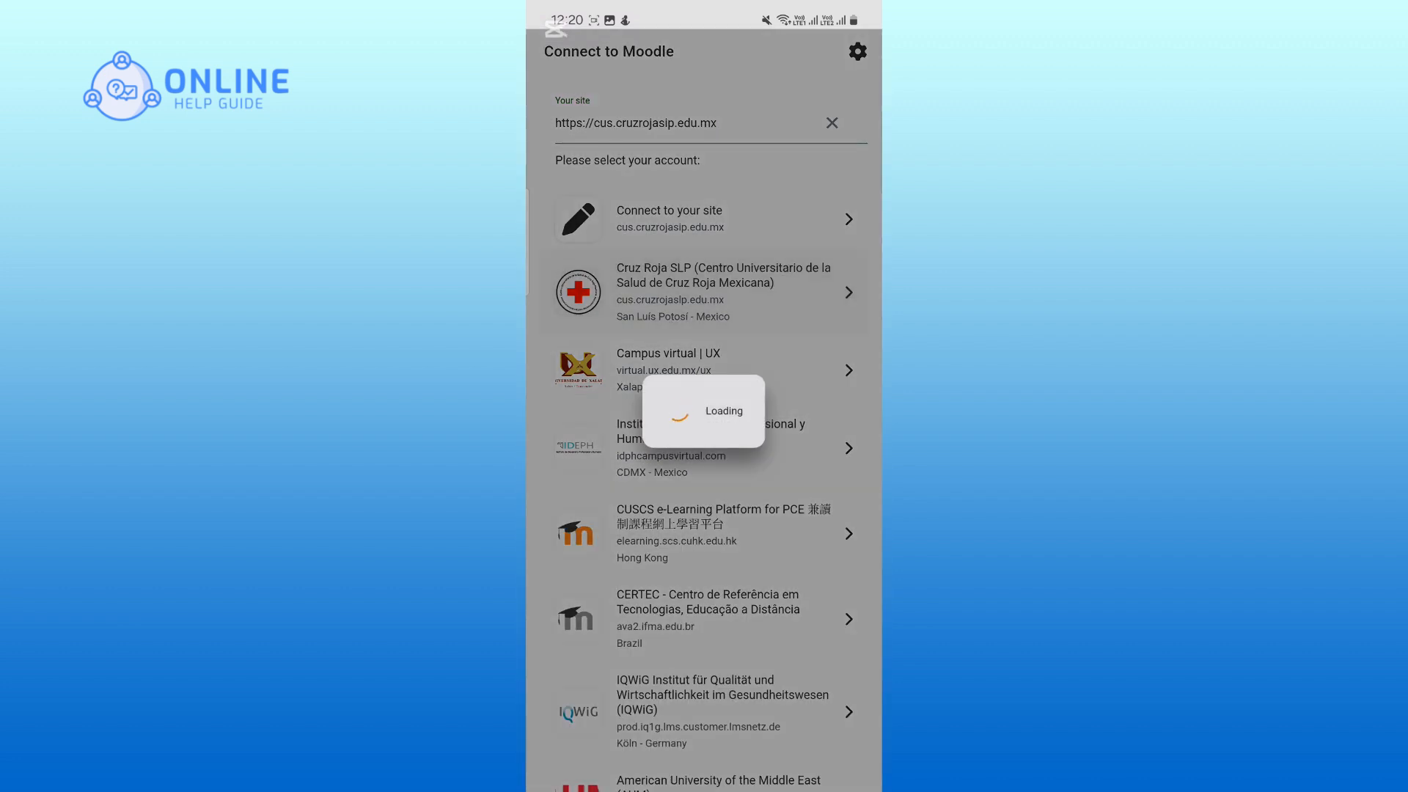
pyautogui.click(702, 292)
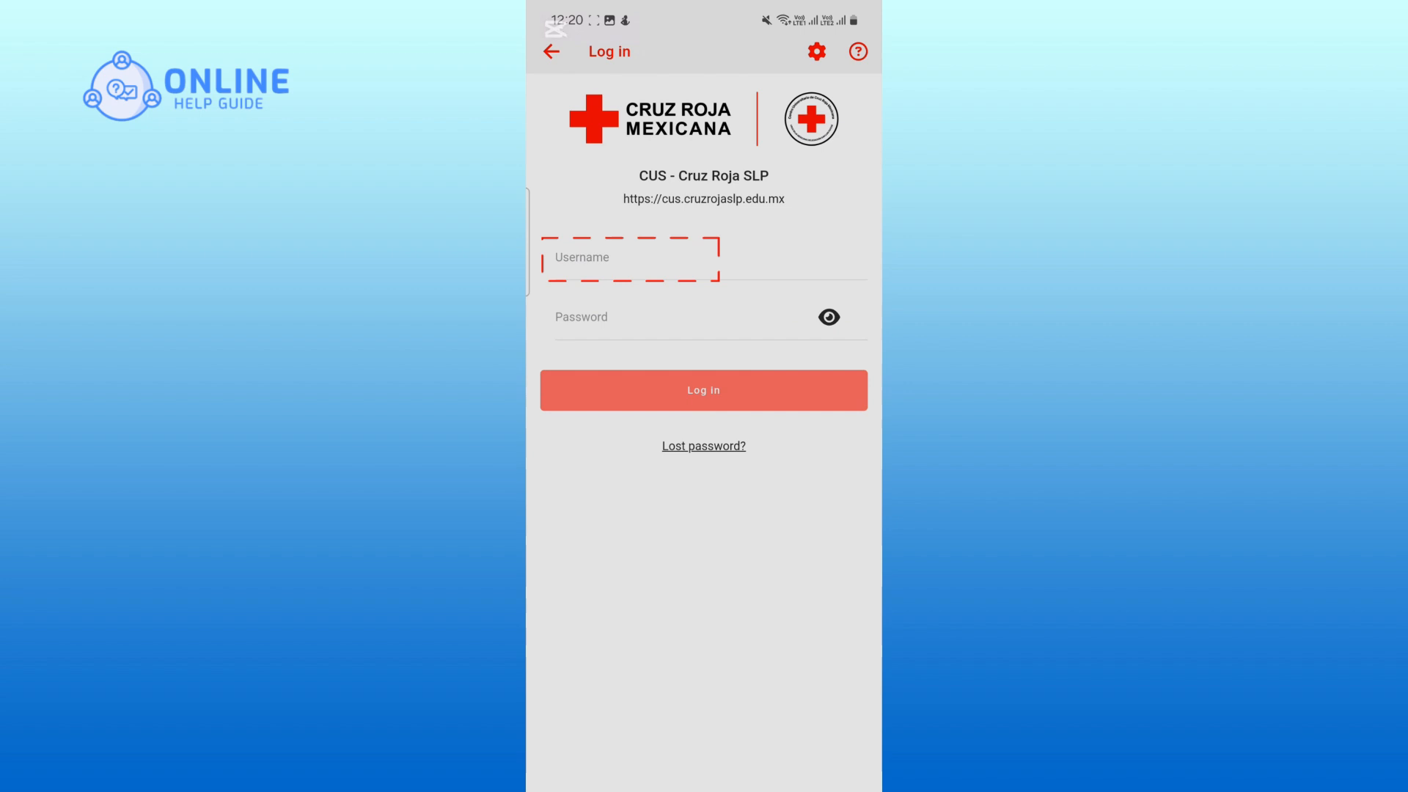
pyautogui.click(631, 257)
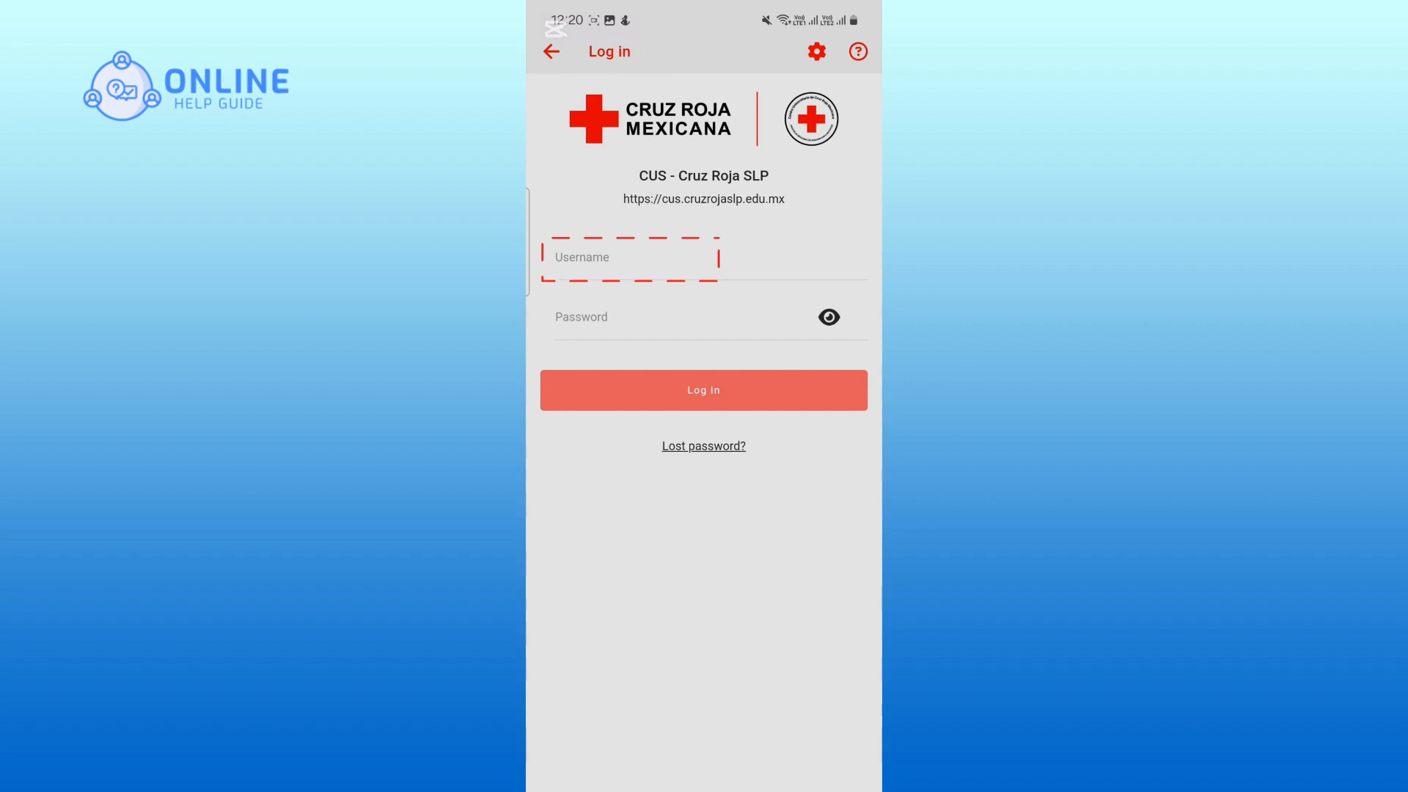
pyautogui.click(630, 316)
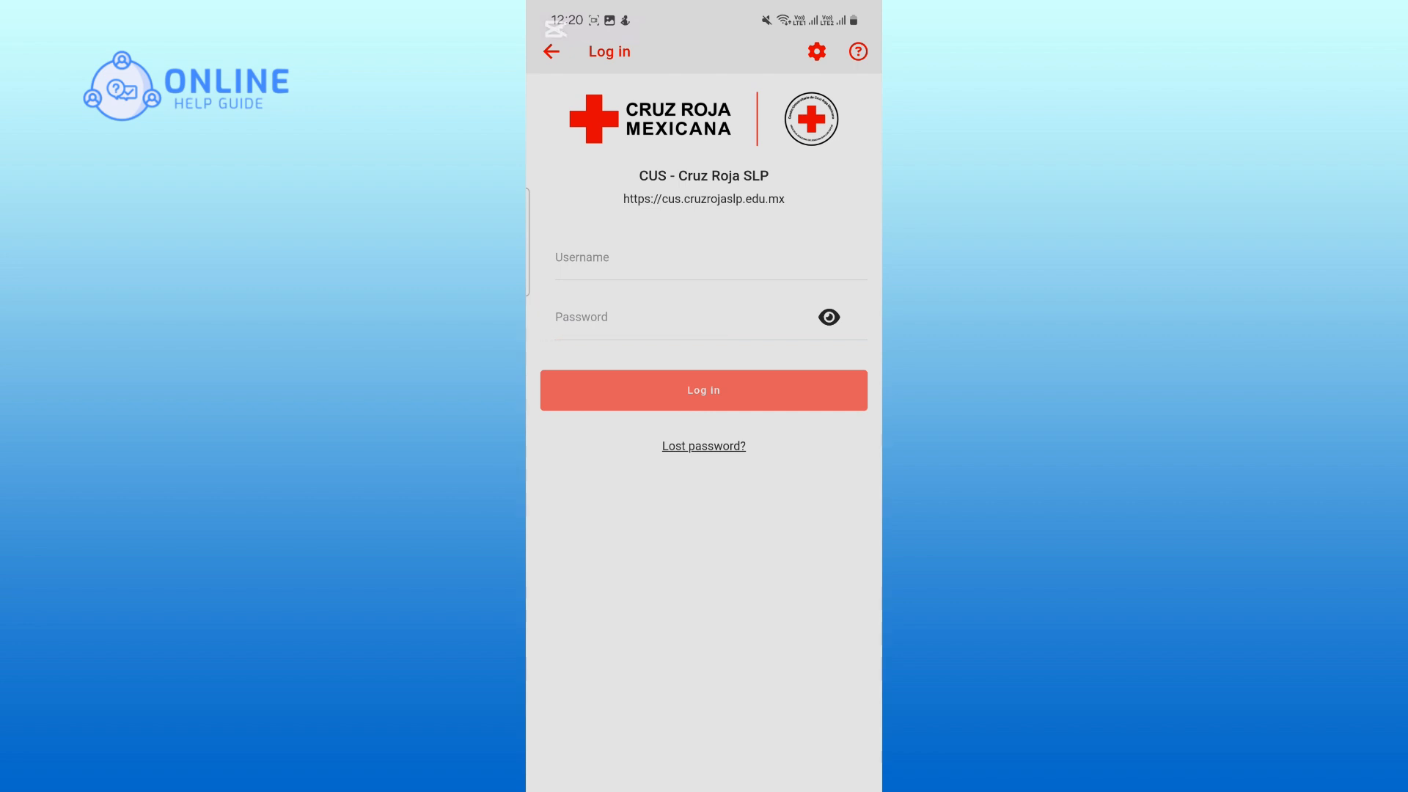
pyautogui.click(703, 390)
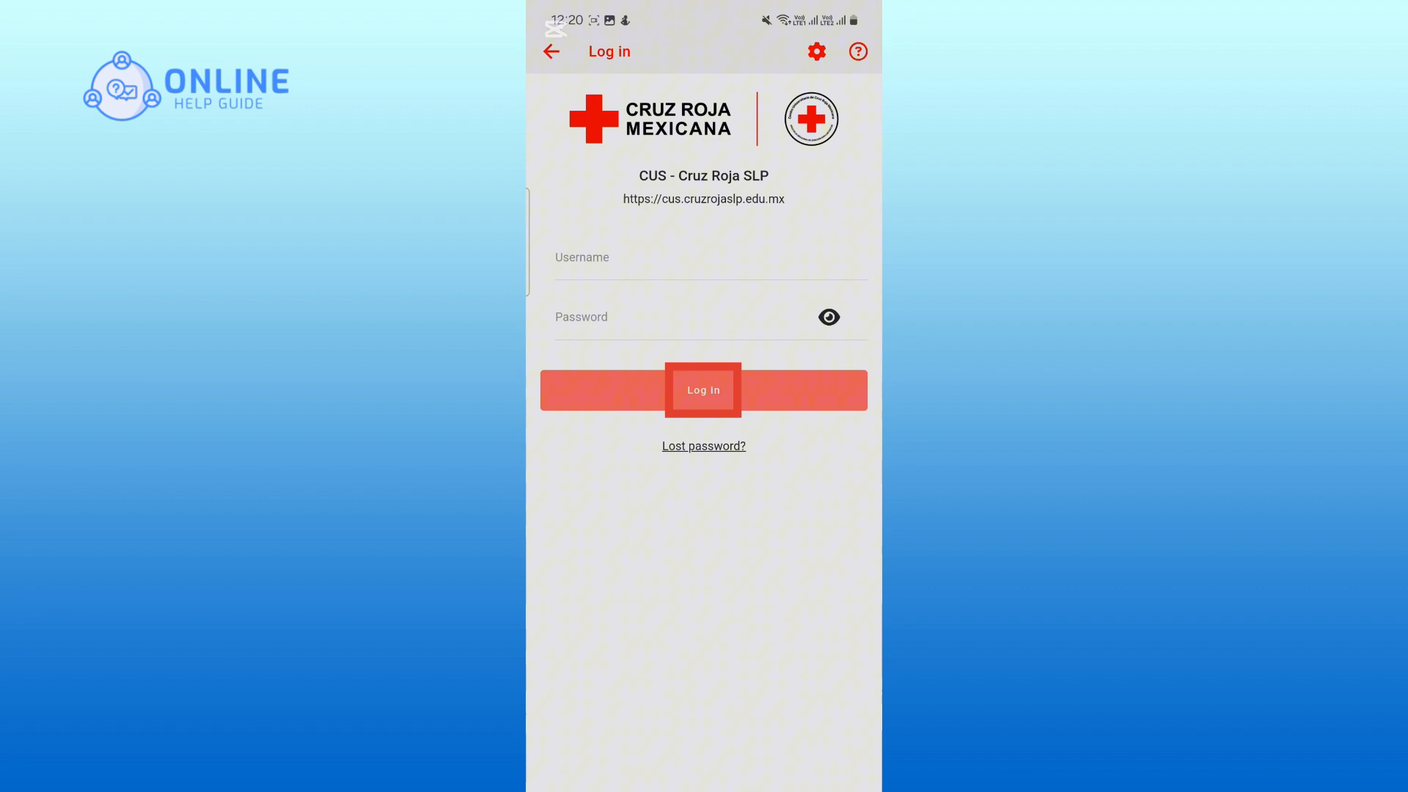
pyautogui.click(703, 390)
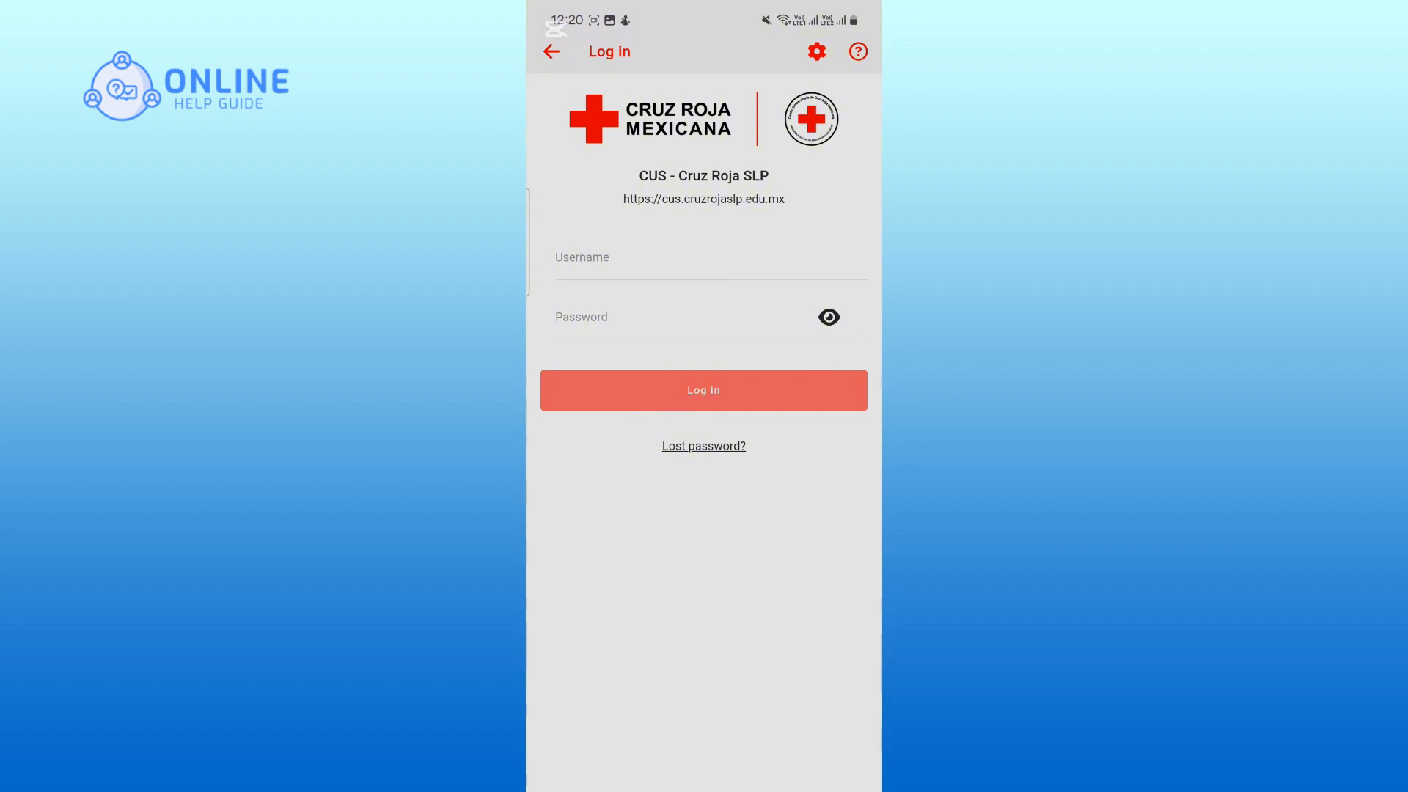